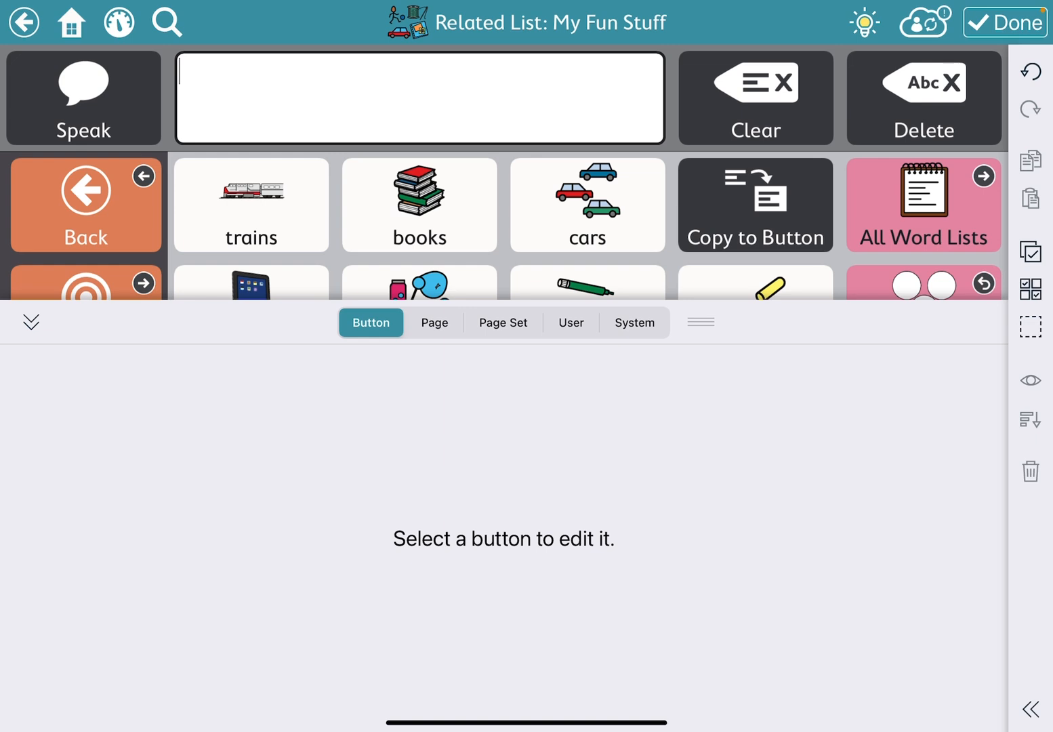
Step: Scroll the My Fun Stuff grid down to reveal the empty '+' button slots
scroll(down, 3)
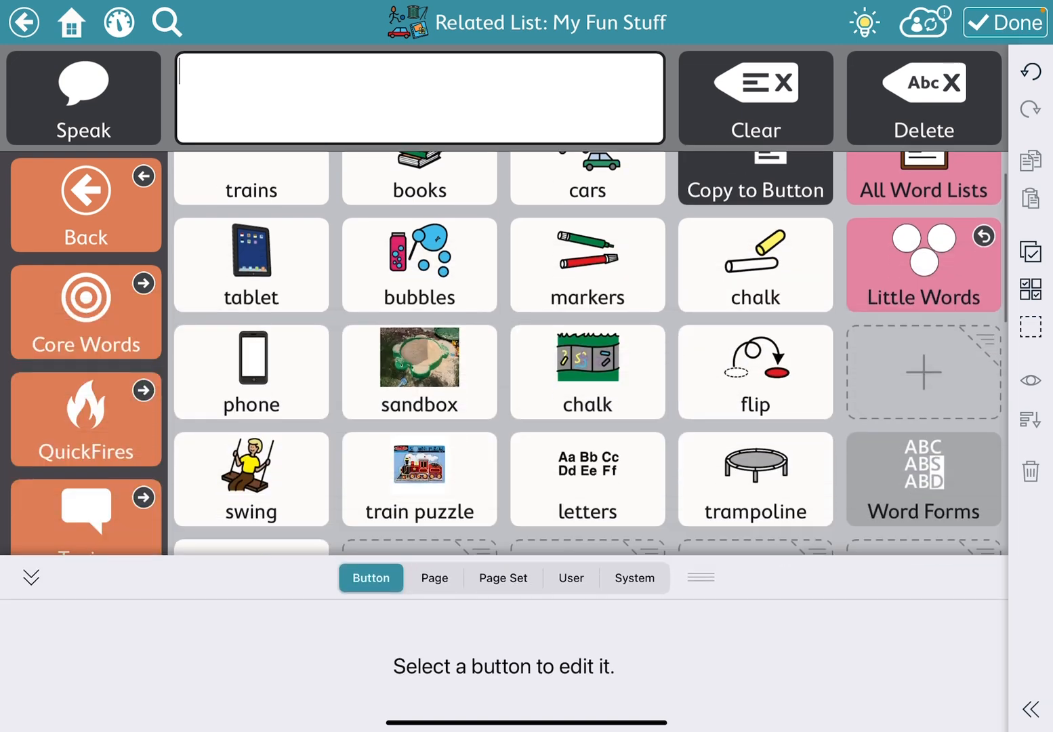
scroll(down, 3)
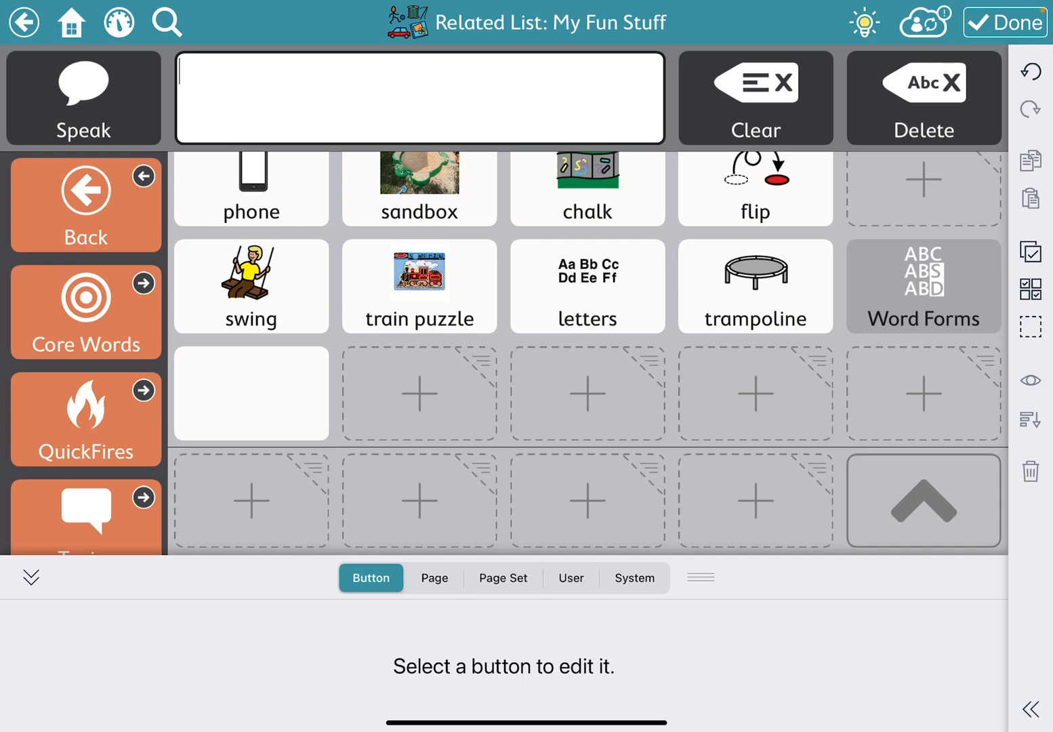
Step: Create a button in an empty slot labelled 'ball' with the auto-filled red ball symbol
click(418, 393)
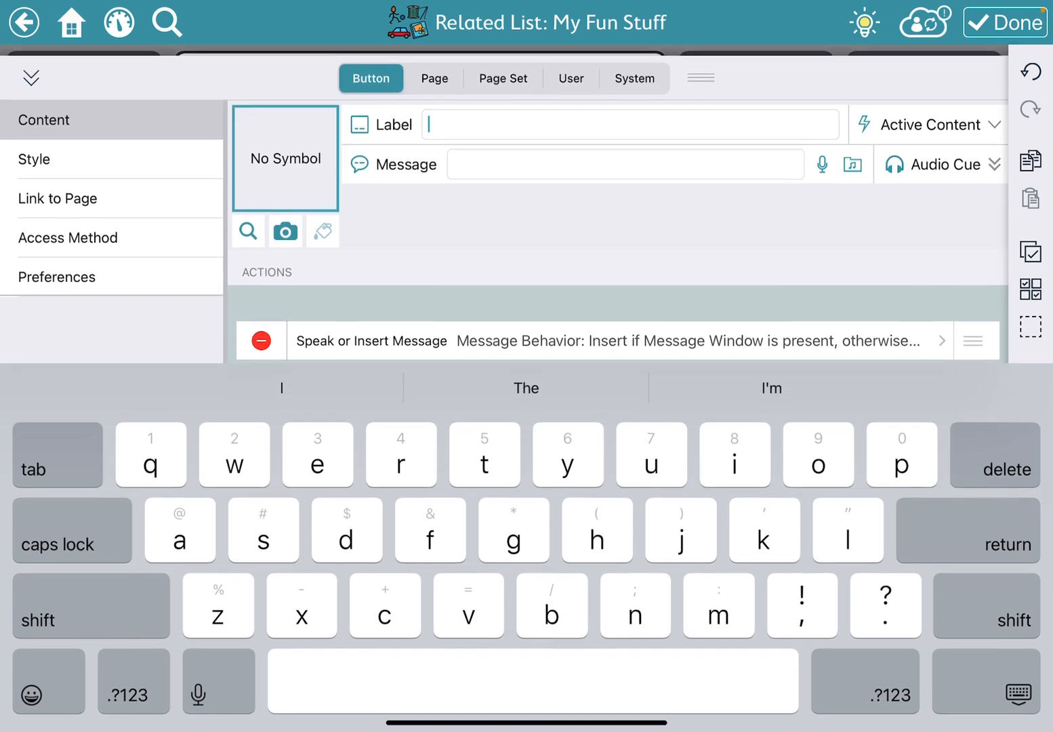
text(ball)
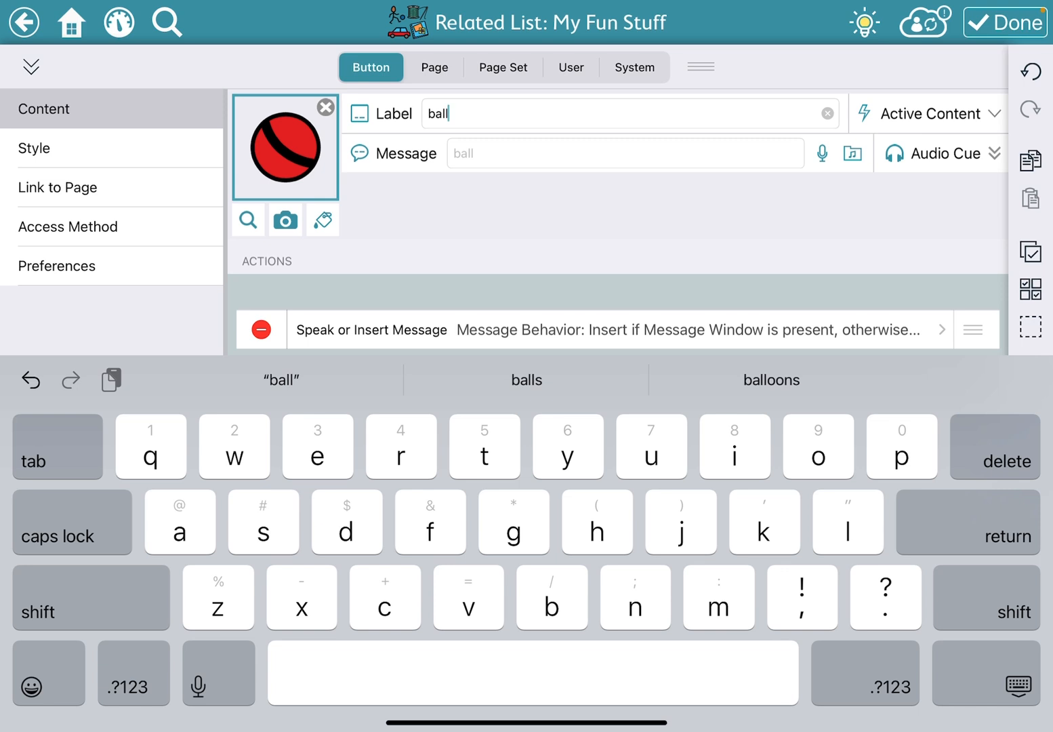
Step: Search symbols for 'ball' and switch the results to Web images
click(248, 219)
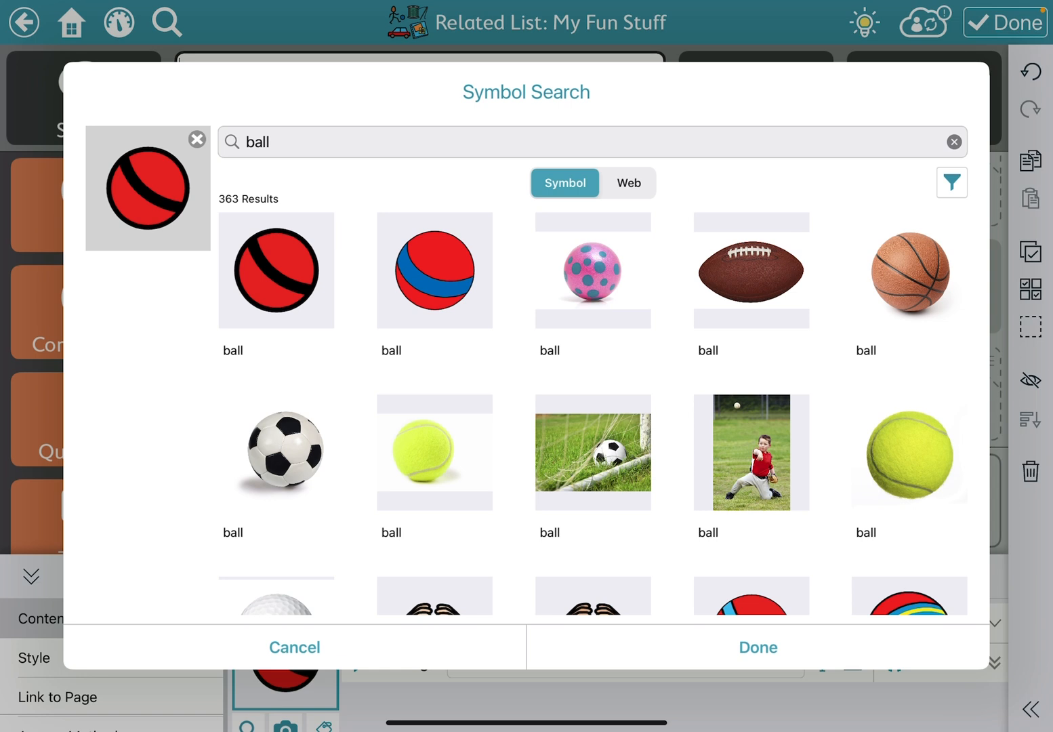
click(628, 183)
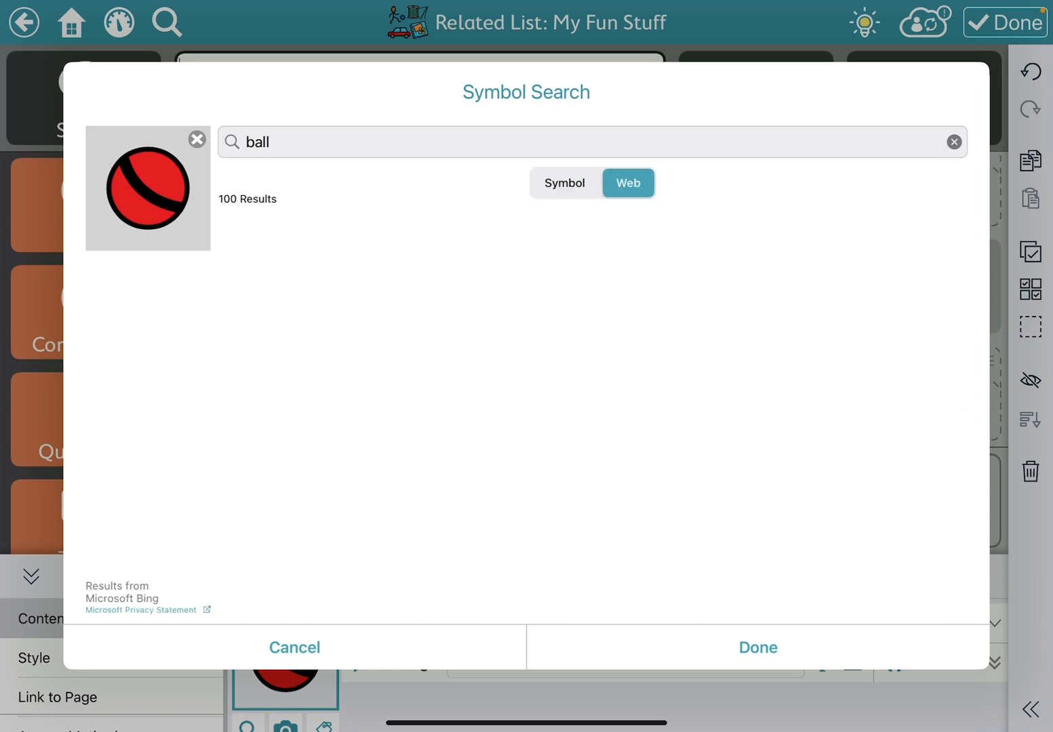